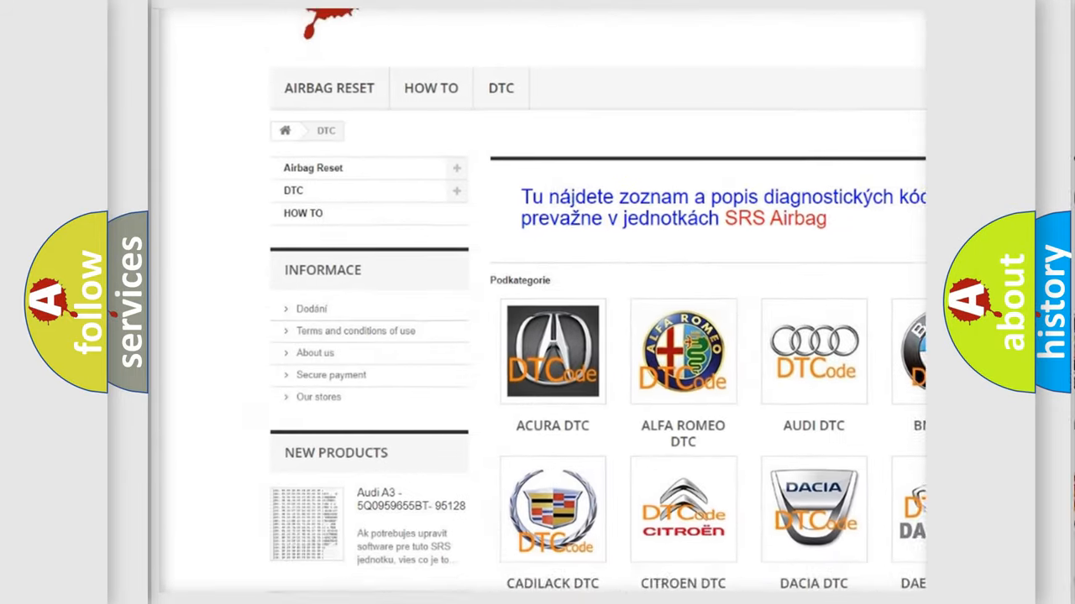
scroll(down, 3)
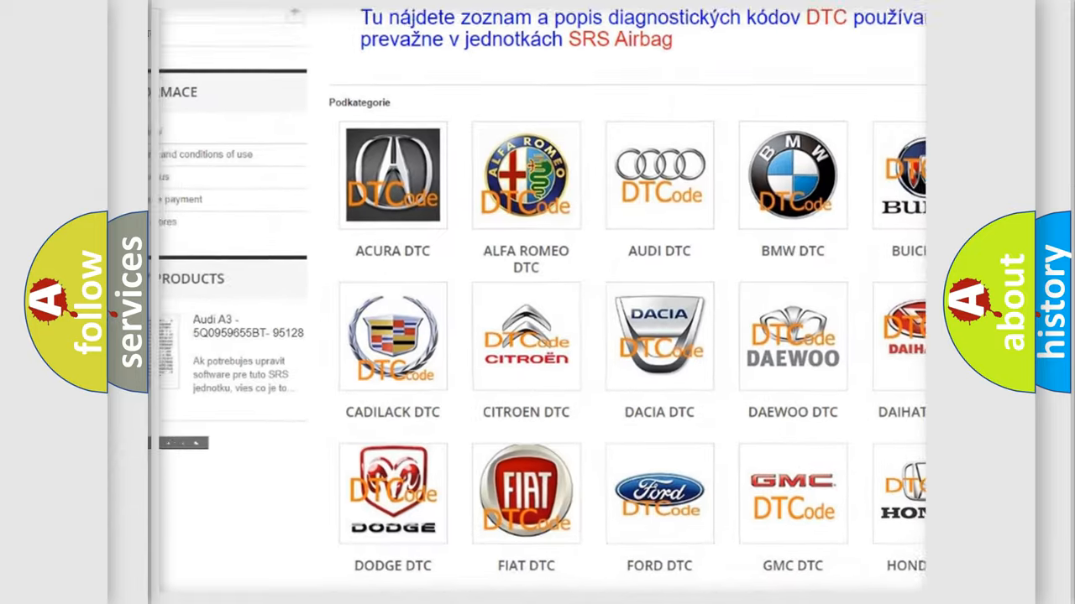